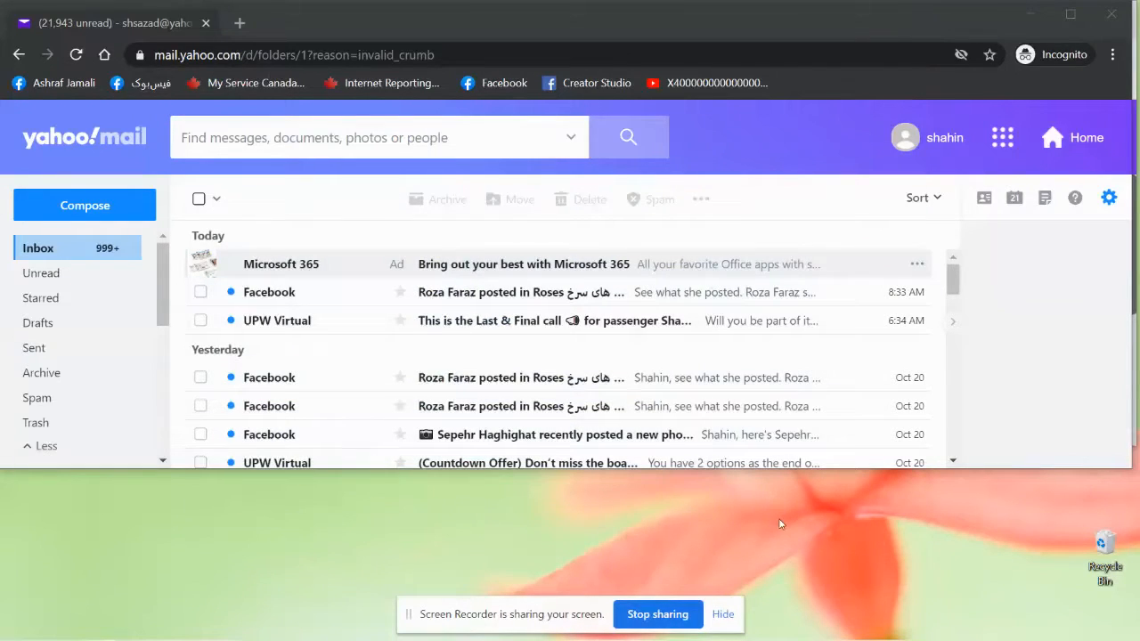
pyautogui.moveTo(523, 474)
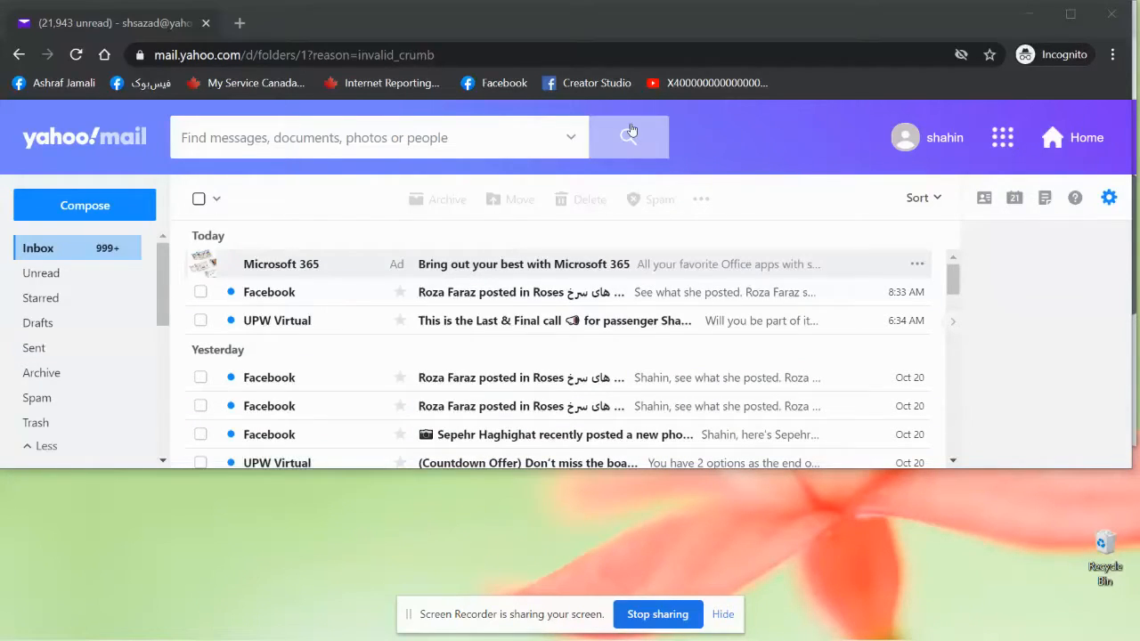
pyautogui.moveTo(139, 145)
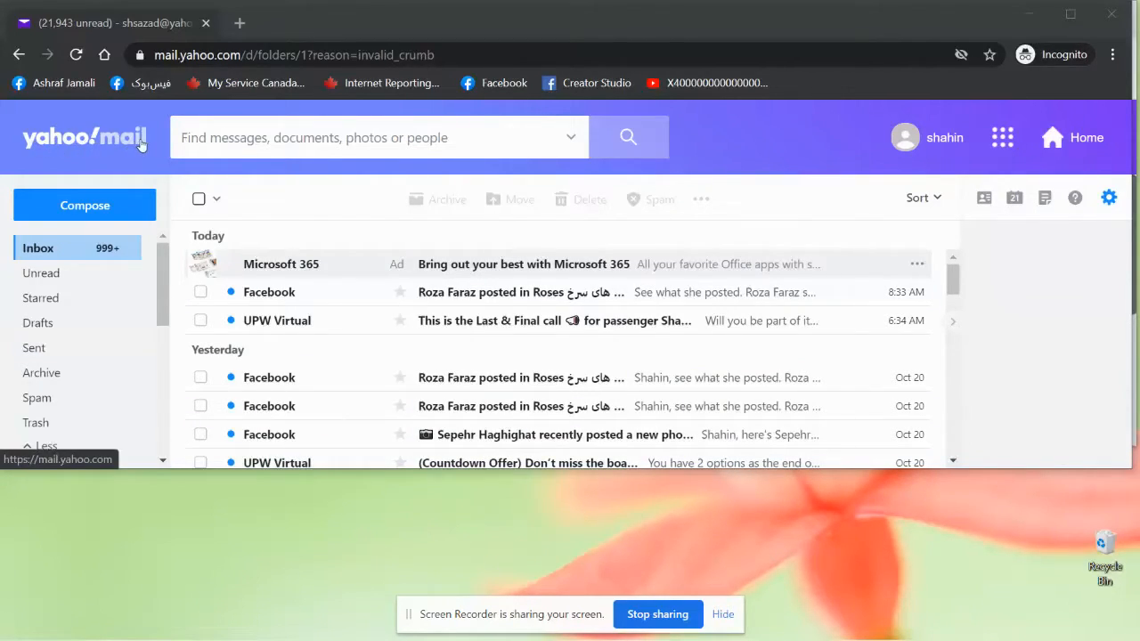
pyautogui.moveTo(282, 225)
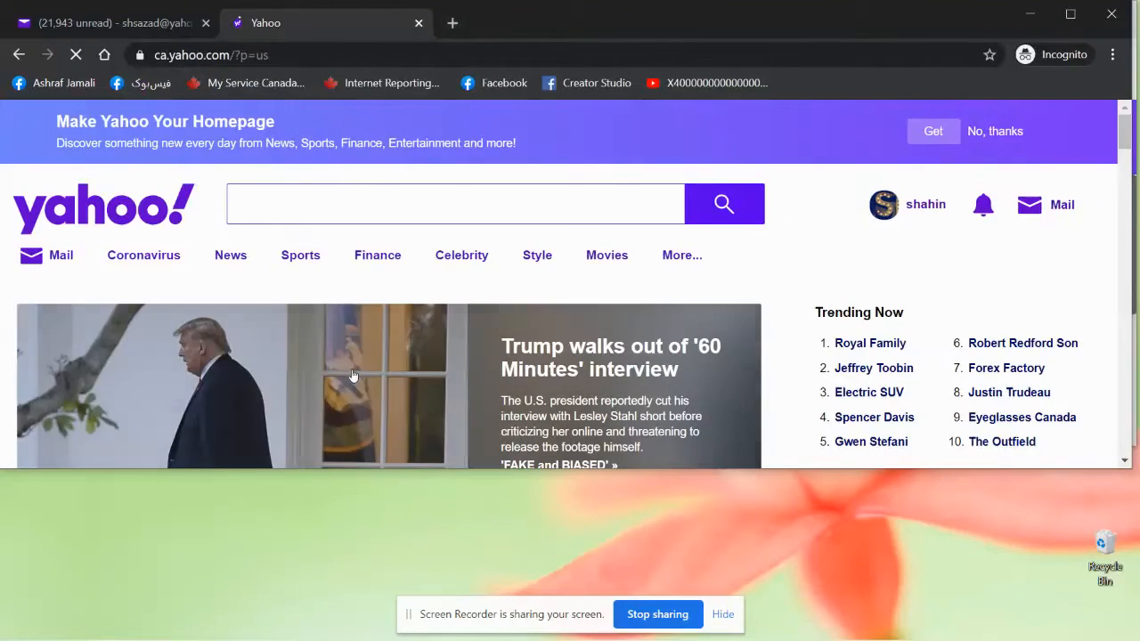
# Show the Yahoo homepage tab briefly and return to the Yahoo Mail inbox tab
pyautogui.click(445, 203)
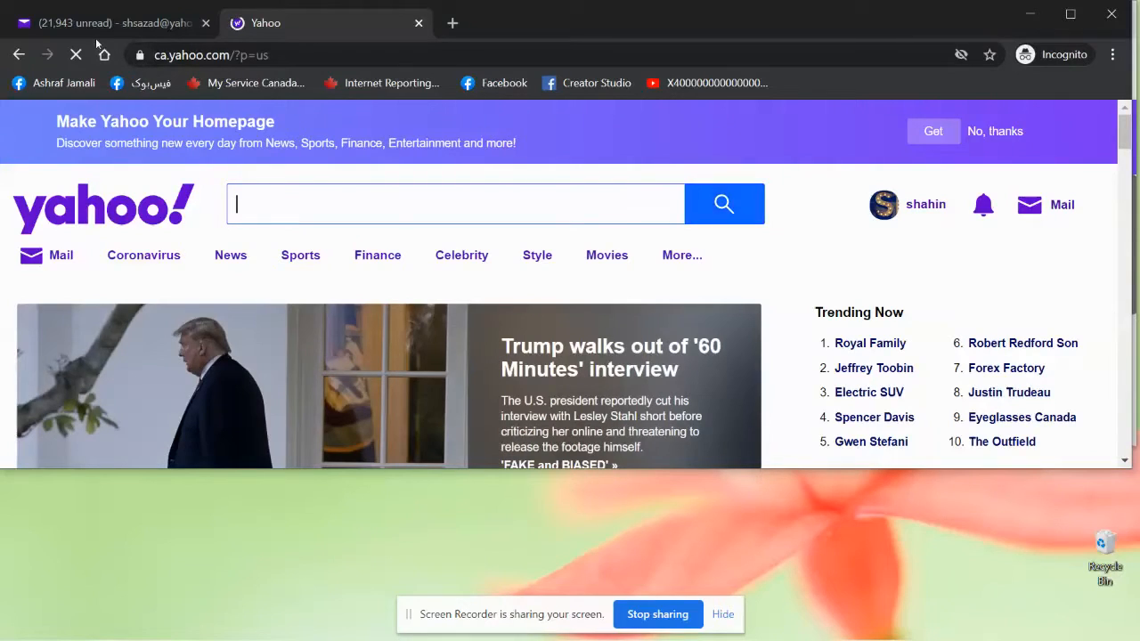
pyautogui.click(1061, 203)
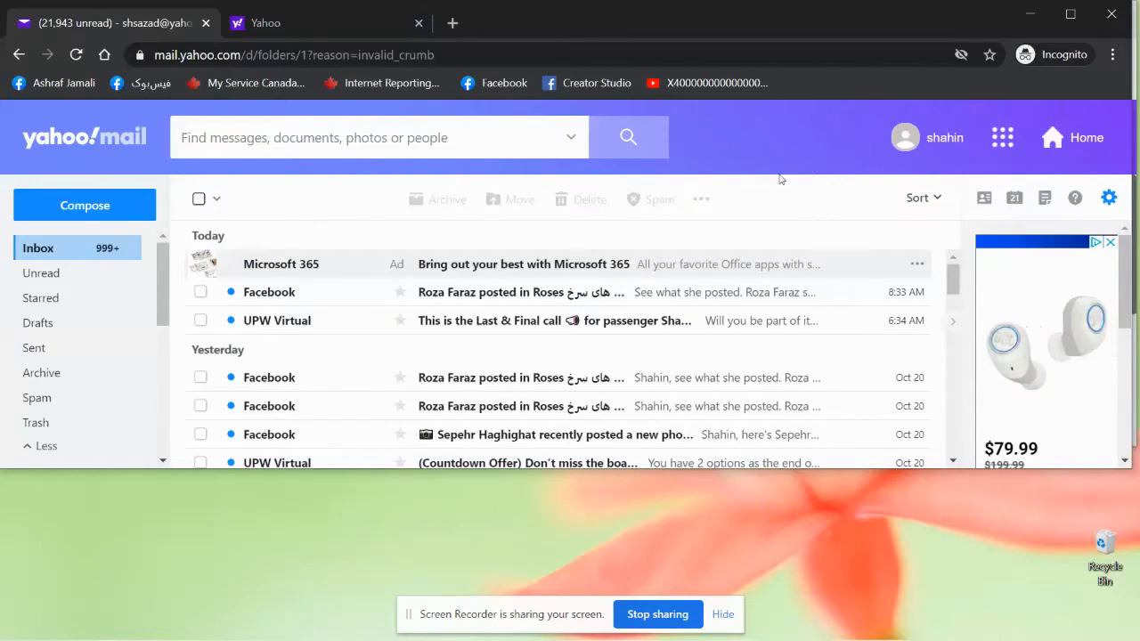
pyautogui.moveTo(757, 169)
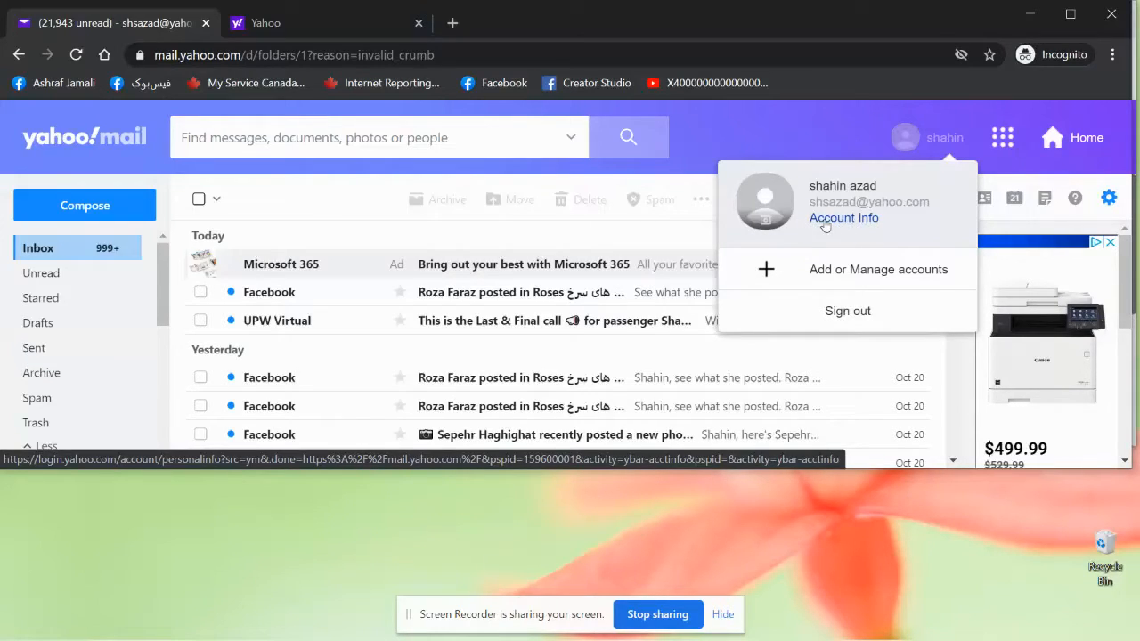
# Choose Account Info from the profile menu to load the Personal Info settings page
pyautogui.click(844, 217)
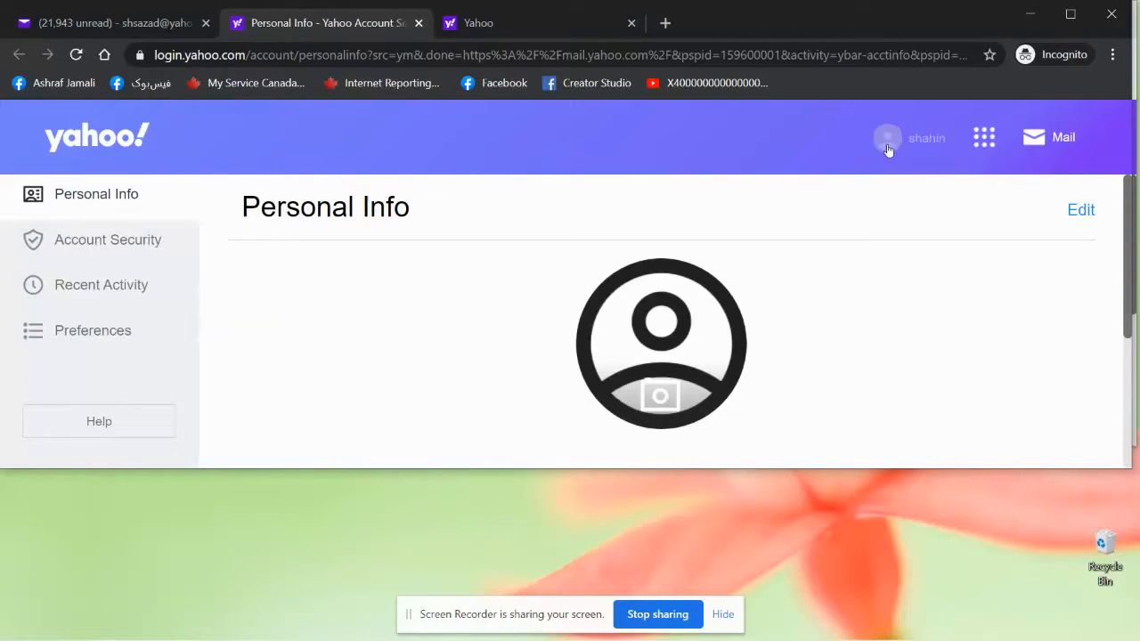
pyautogui.moveTo(916, 144)
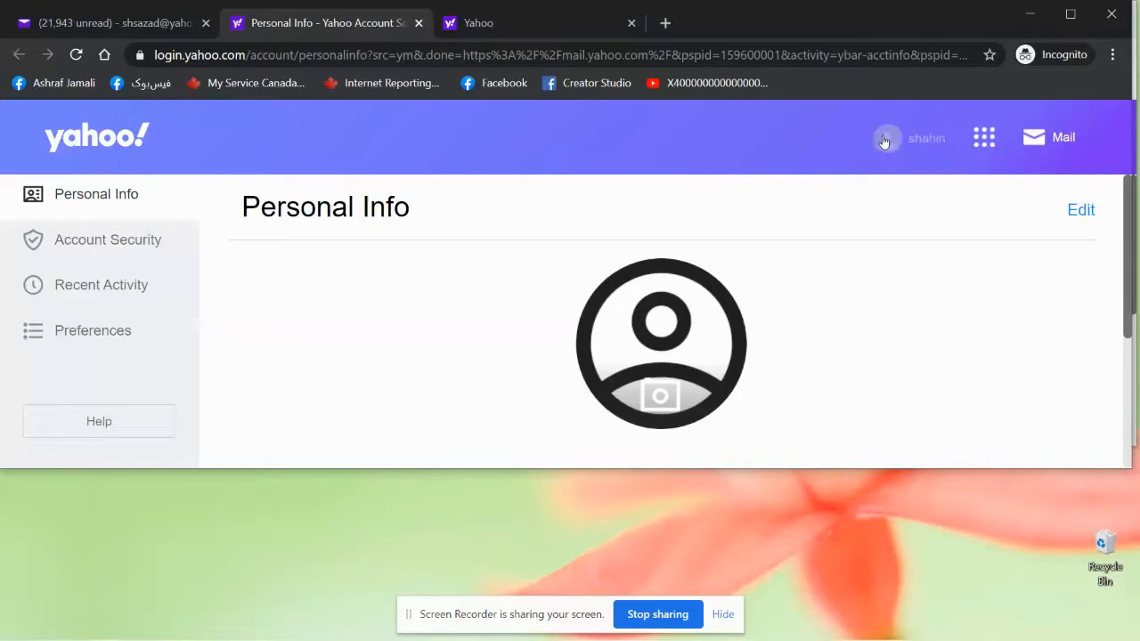
pyautogui.moveTo(495, 347)
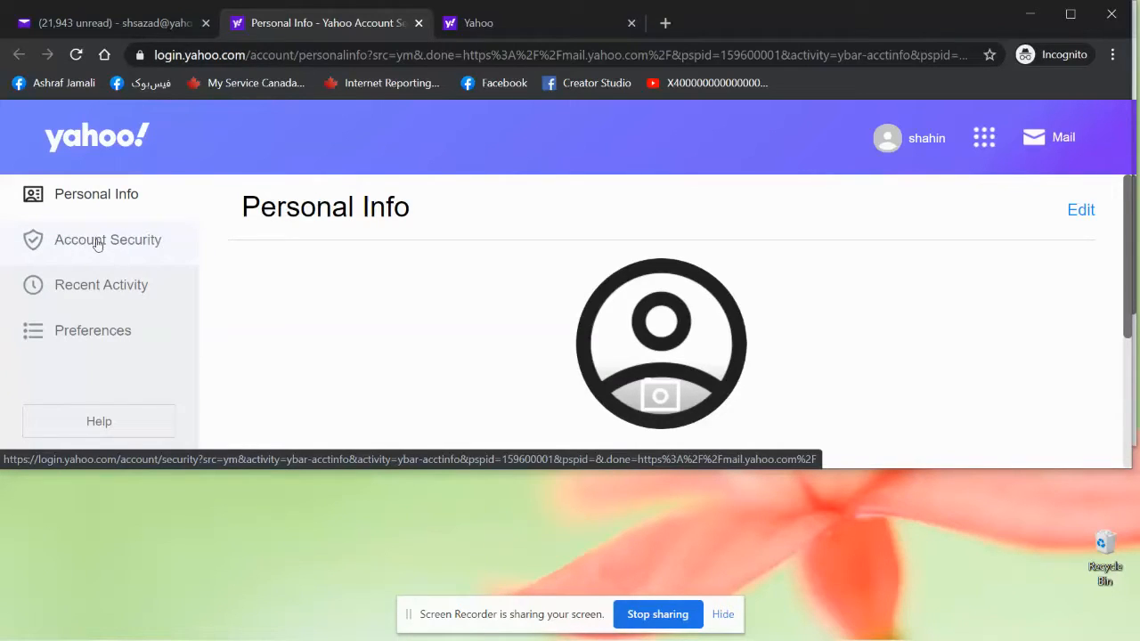
# Go to Account Security and choose Change password, loading the 'Get rid of your password' offer
pyautogui.click(107, 238)
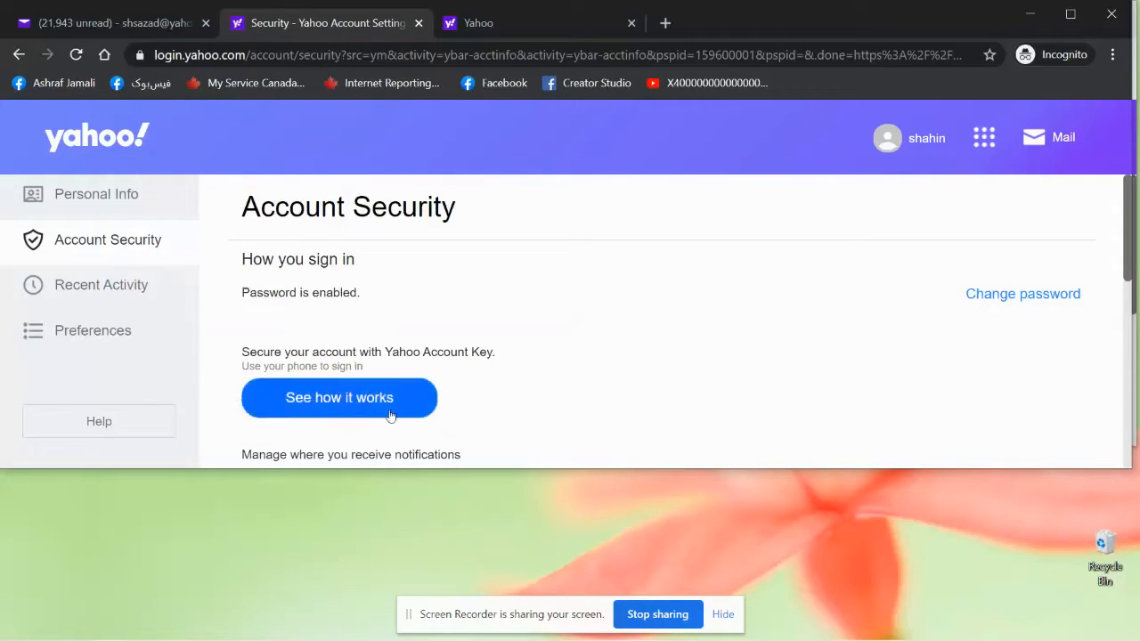
pyautogui.moveTo(496, 321)
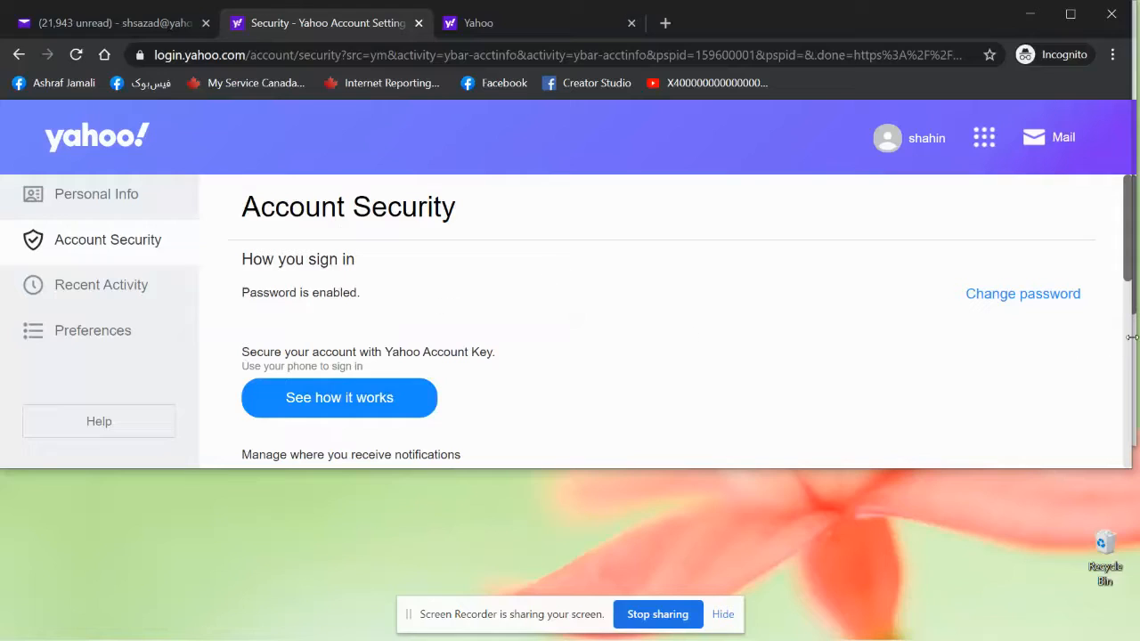
pyautogui.moveTo(989, 306)
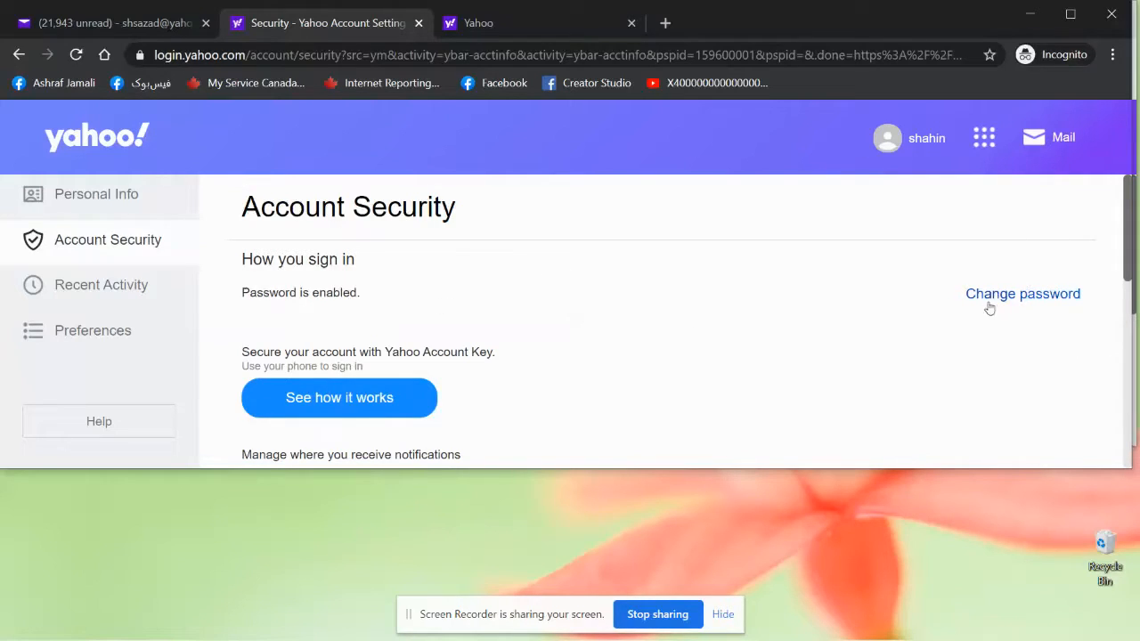
pyautogui.moveTo(980, 300)
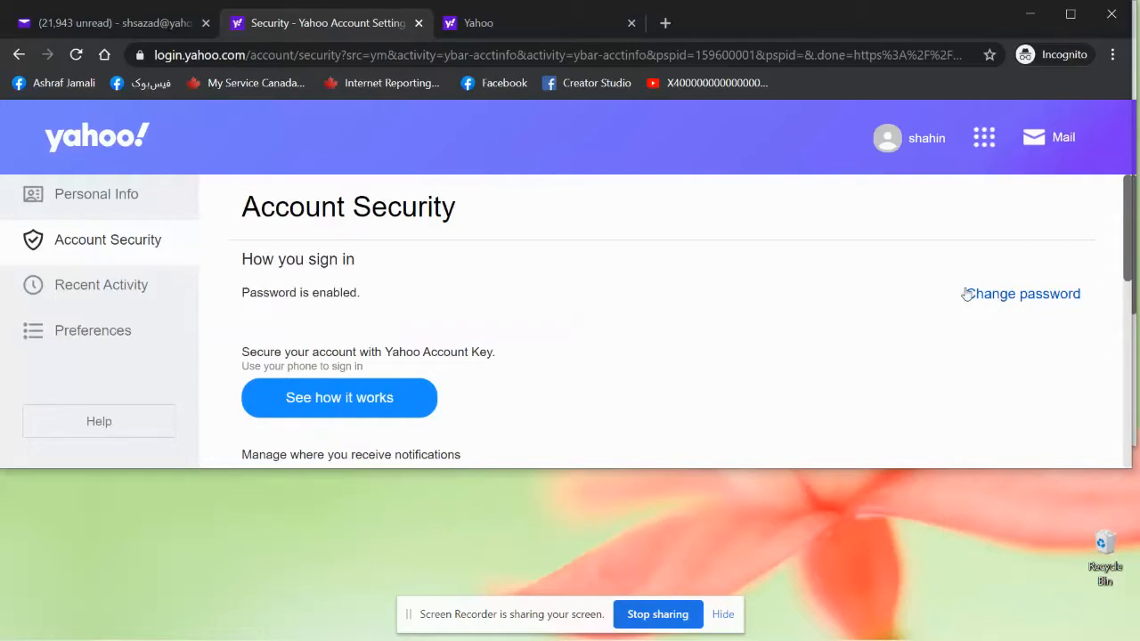
pyautogui.moveTo(1025, 294)
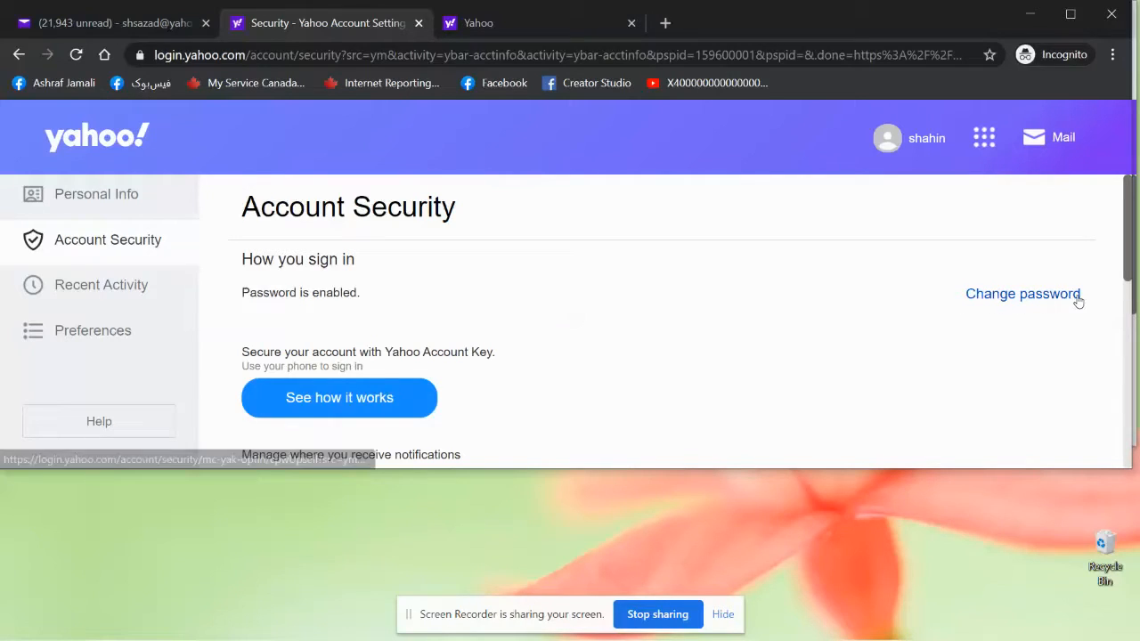
pyautogui.moveTo(1022, 294)
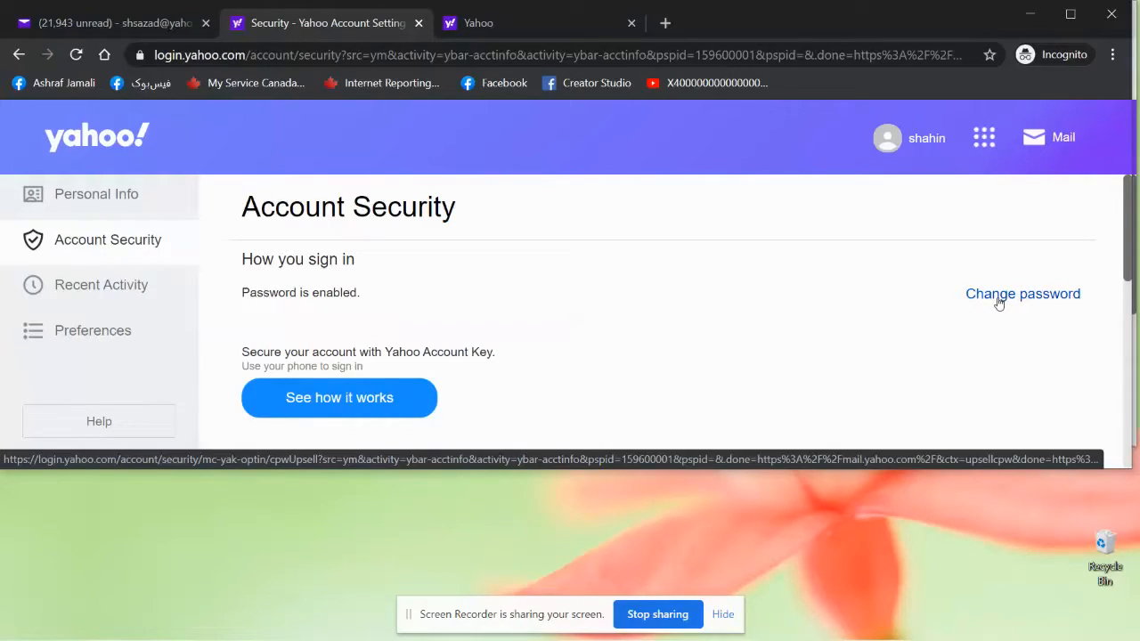
pyautogui.click(1023, 293)
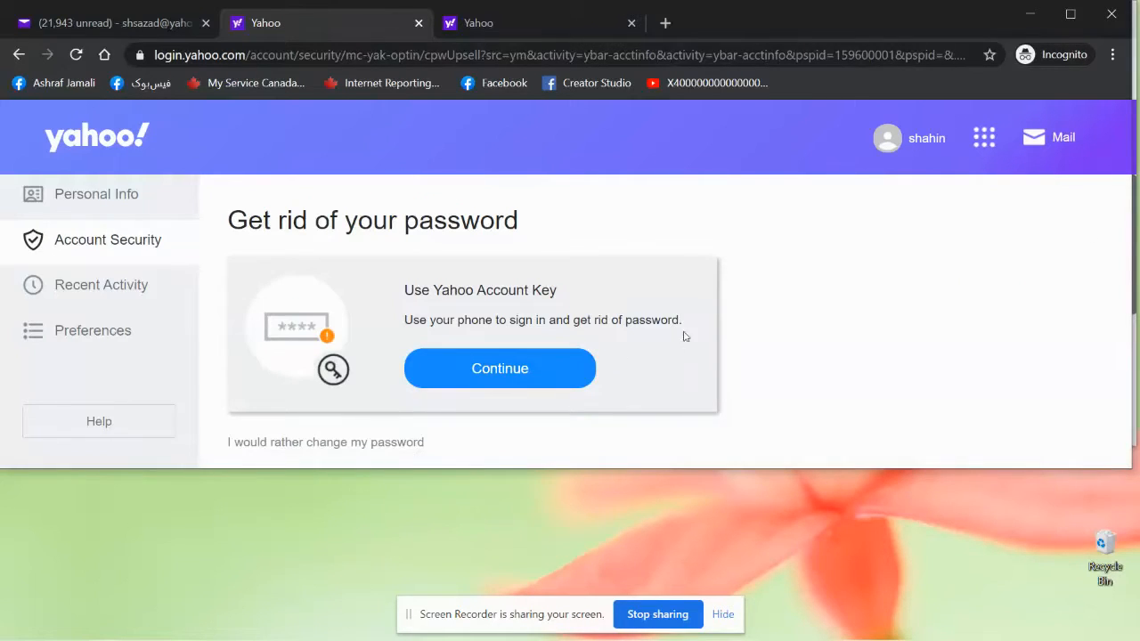
pyautogui.moveTo(256, 205)
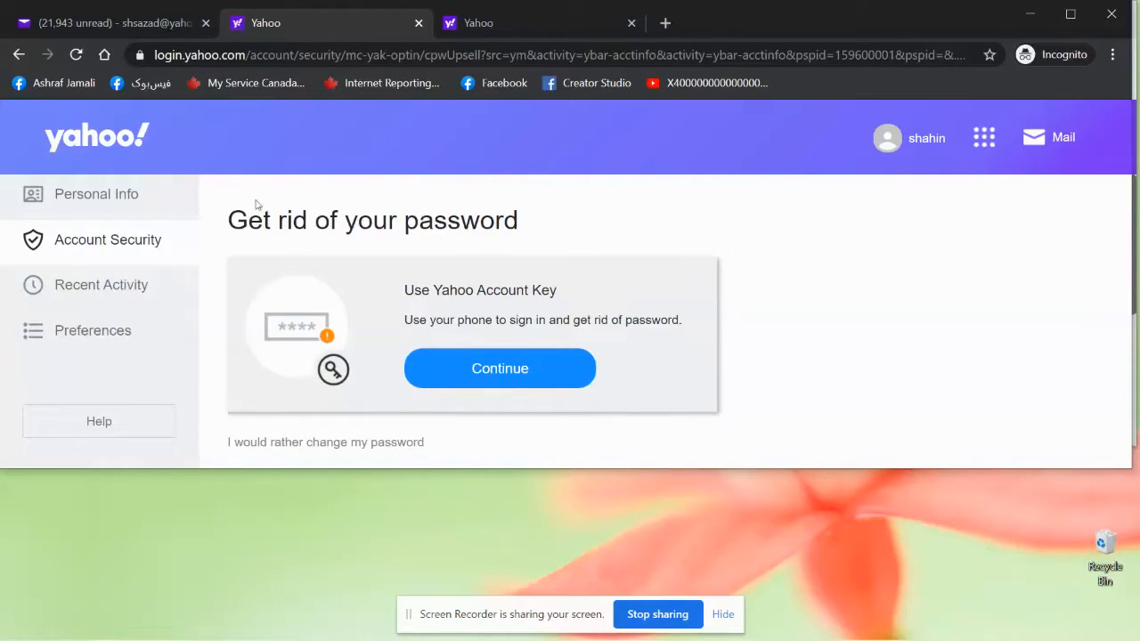
pyautogui.moveTo(374, 354)
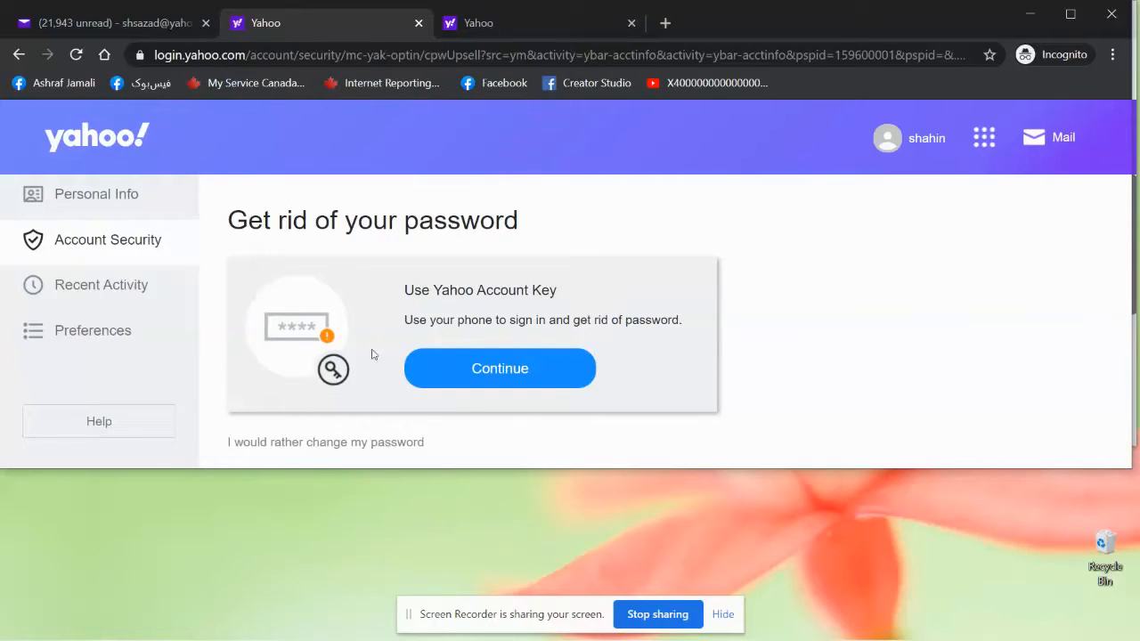
pyautogui.moveTo(306, 320)
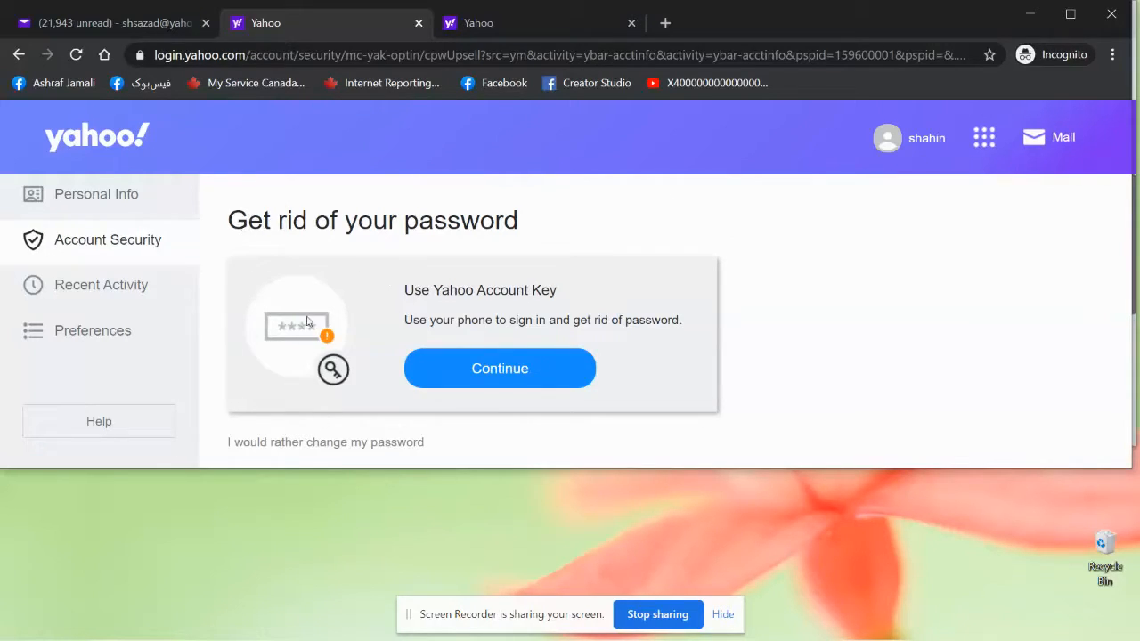
pyautogui.moveTo(314, 335)
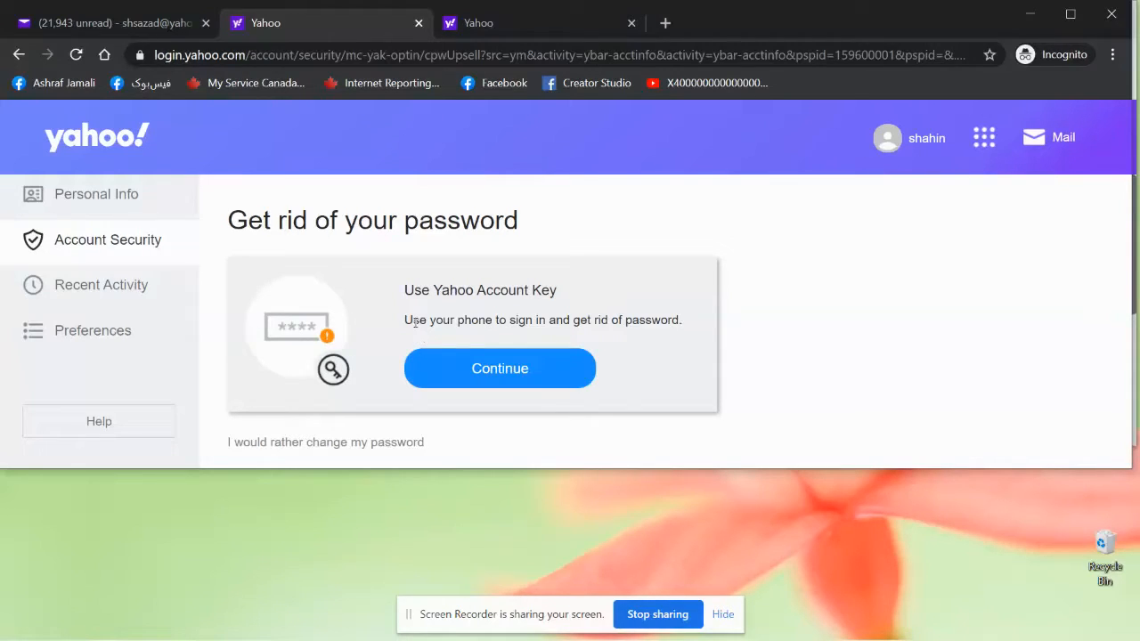
pyautogui.moveTo(367, 289)
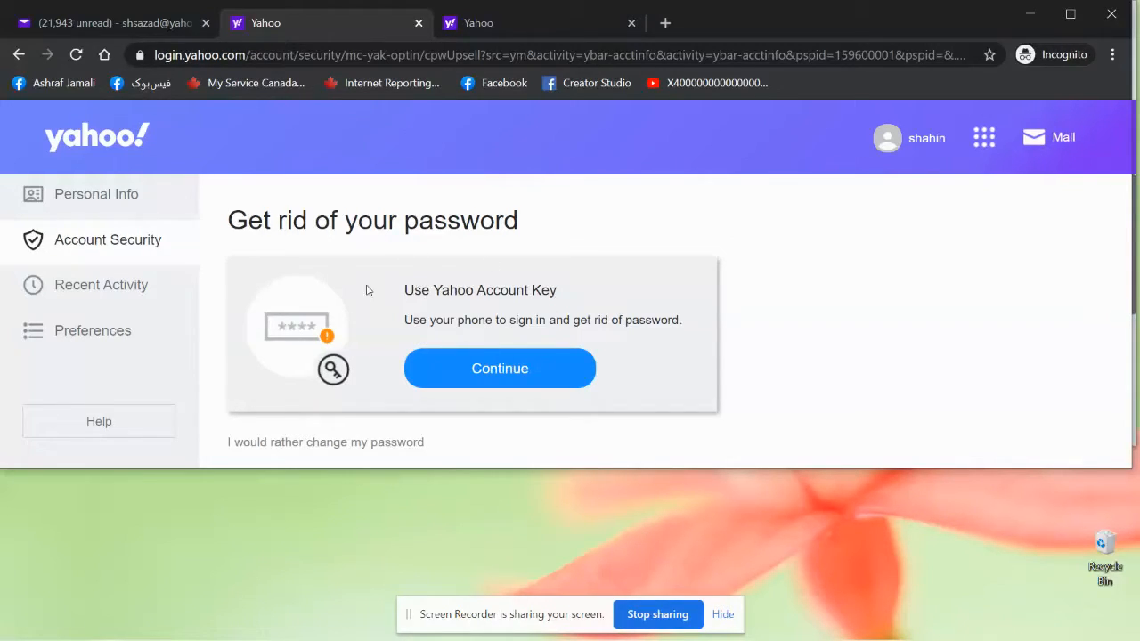
pyautogui.moveTo(260, 344)
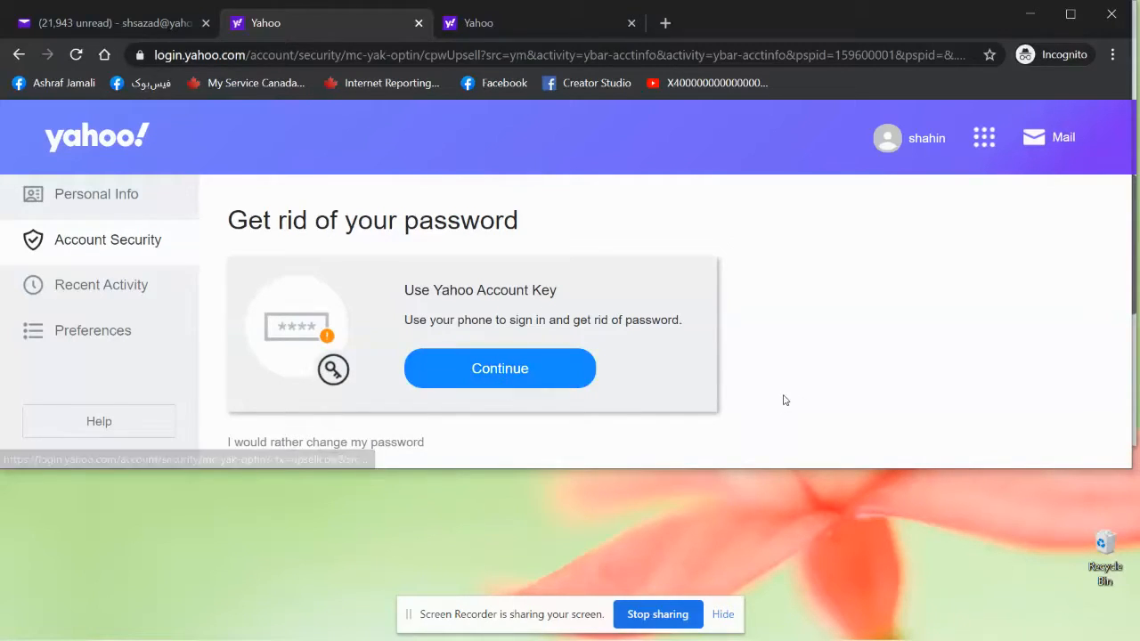
pyautogui.moveTo(431, 321)
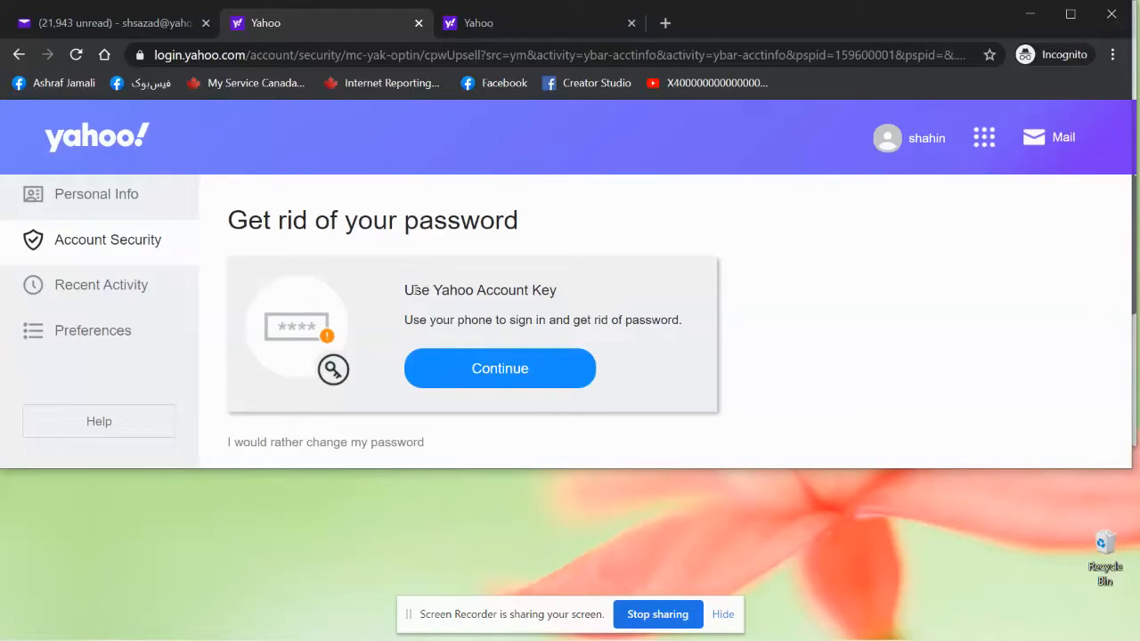
pyautogui.moveTo(388, 306)
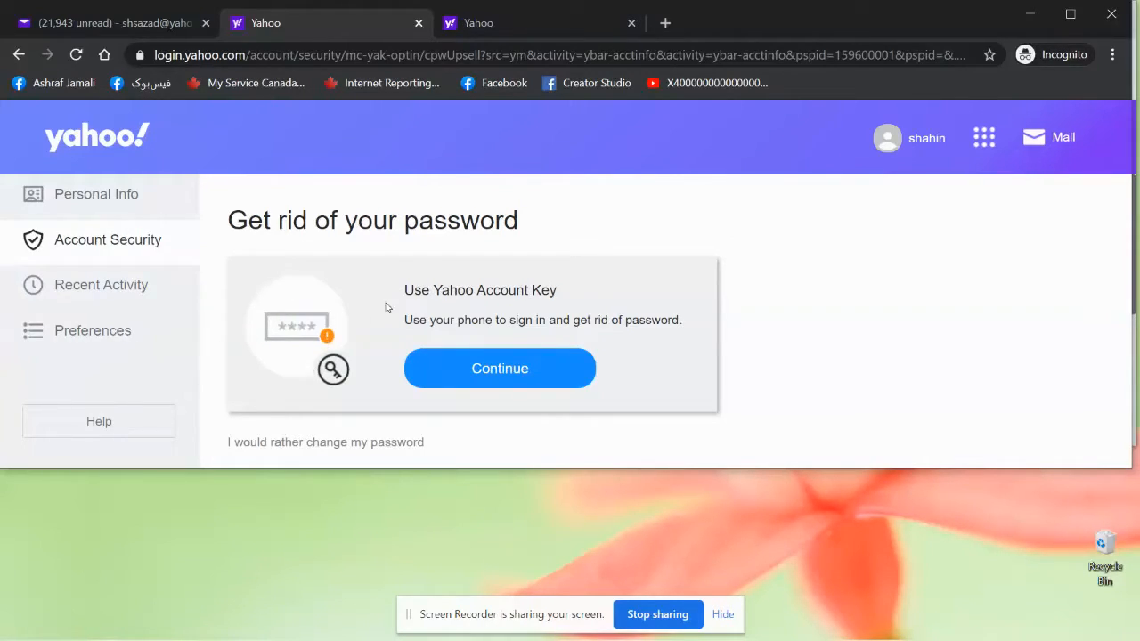
pyautogui.moveTo(711, 399)
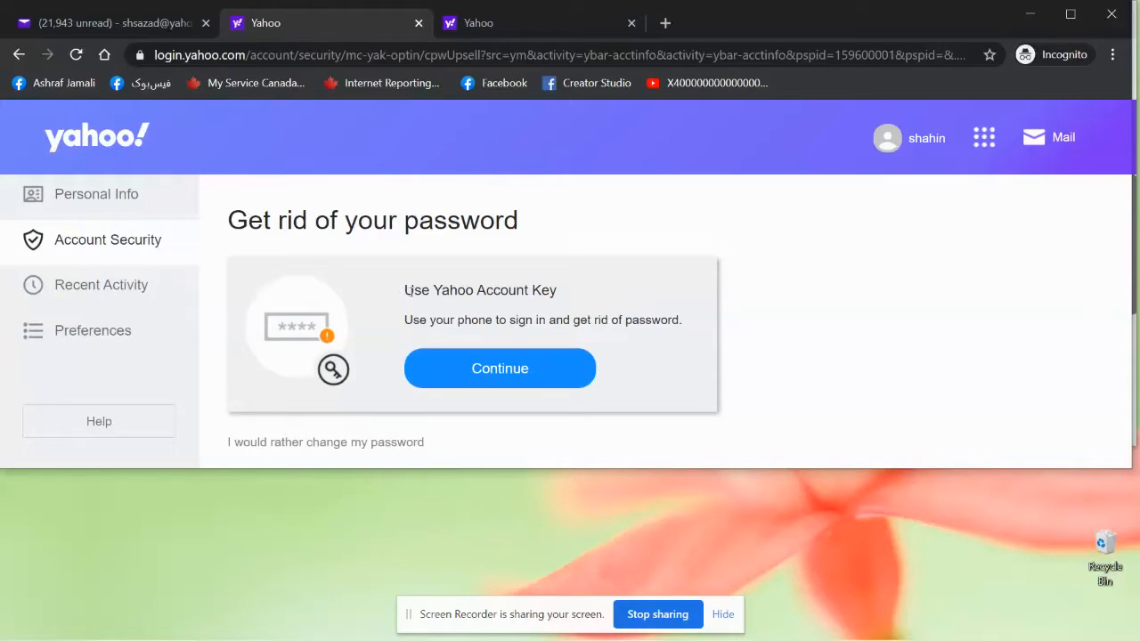
pyautogui.moveTo(559, 177)
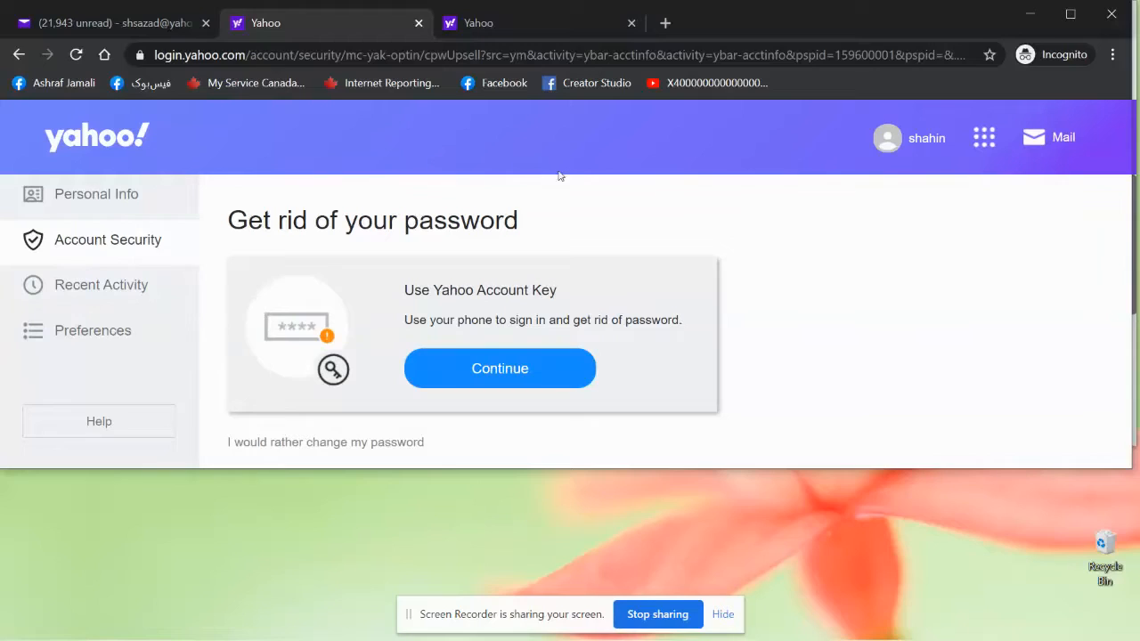
pyautogui.moveTo(200, 221)
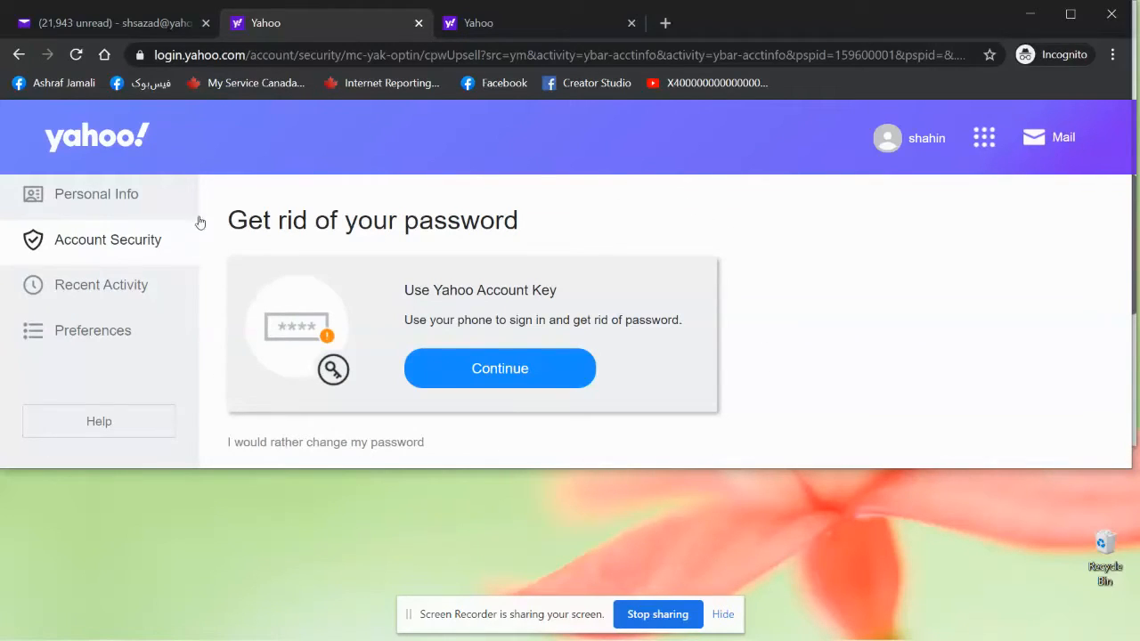
pyautogui.moveTo(207, 218)
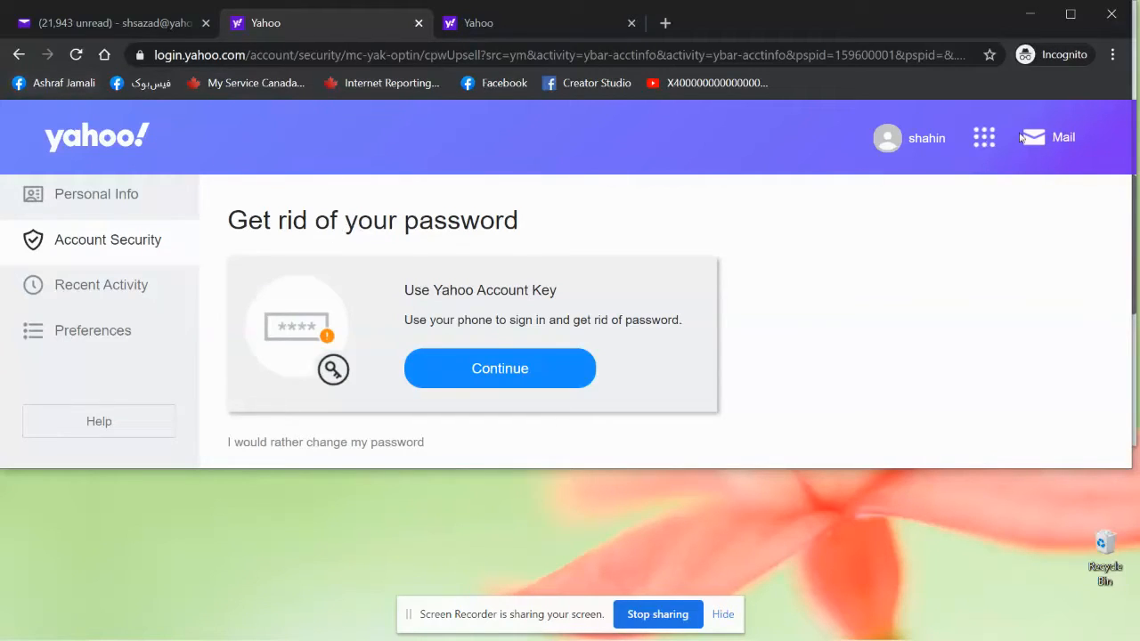
# From the Mail inbox profile menu, reach the Personal Info settings page again
pyautogui.click(1062, 137)
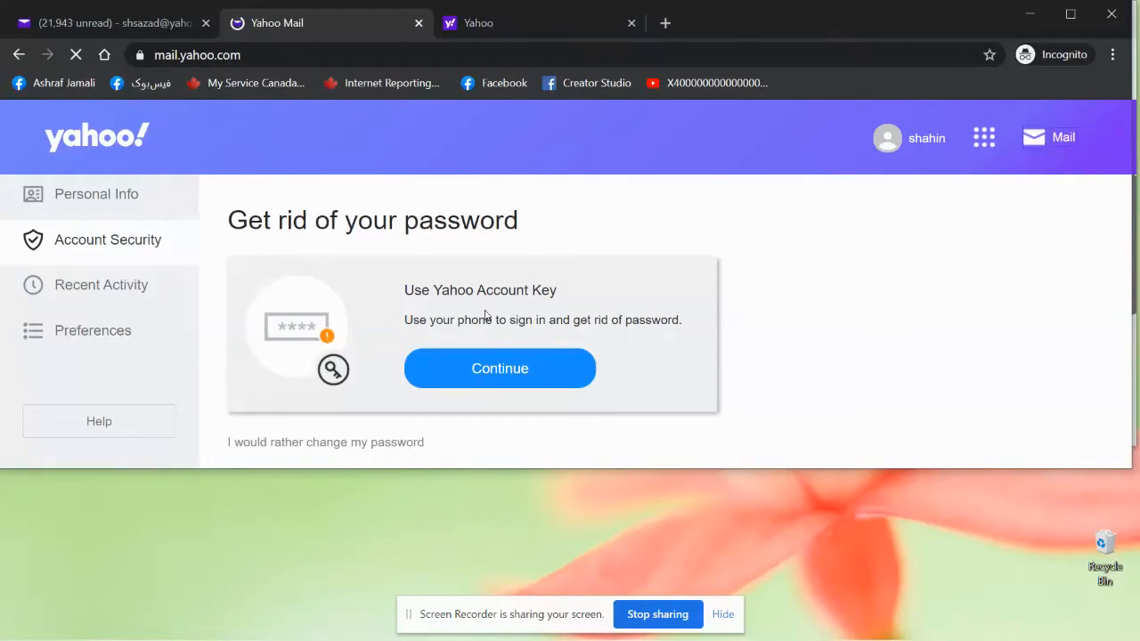
pyautogui.click(1048, 137)
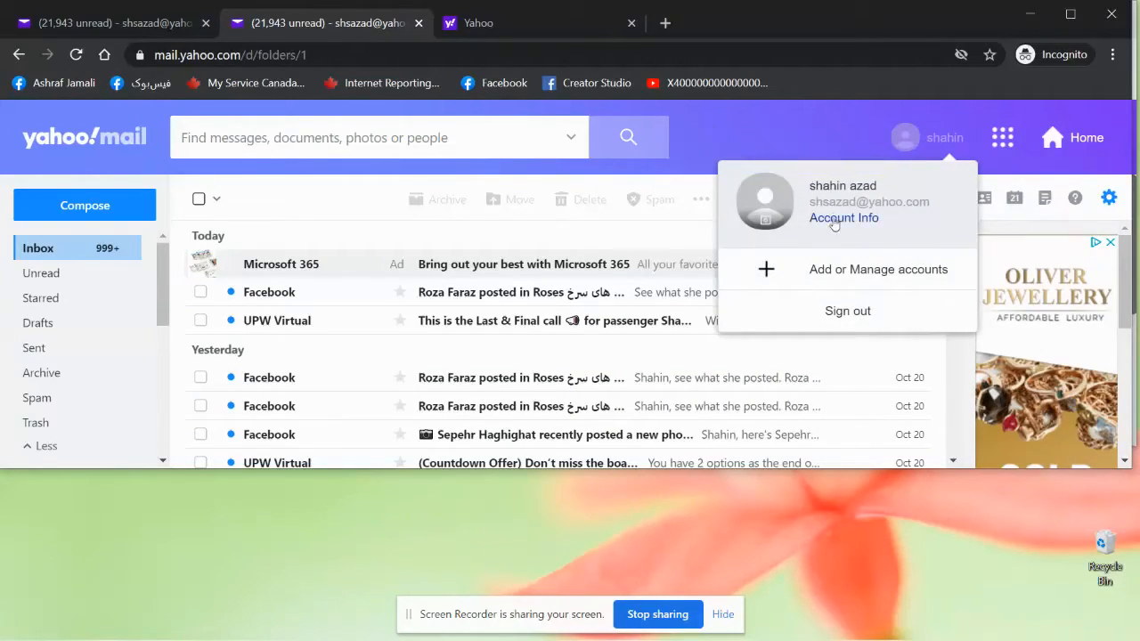
pyautogui.click(844, 217)
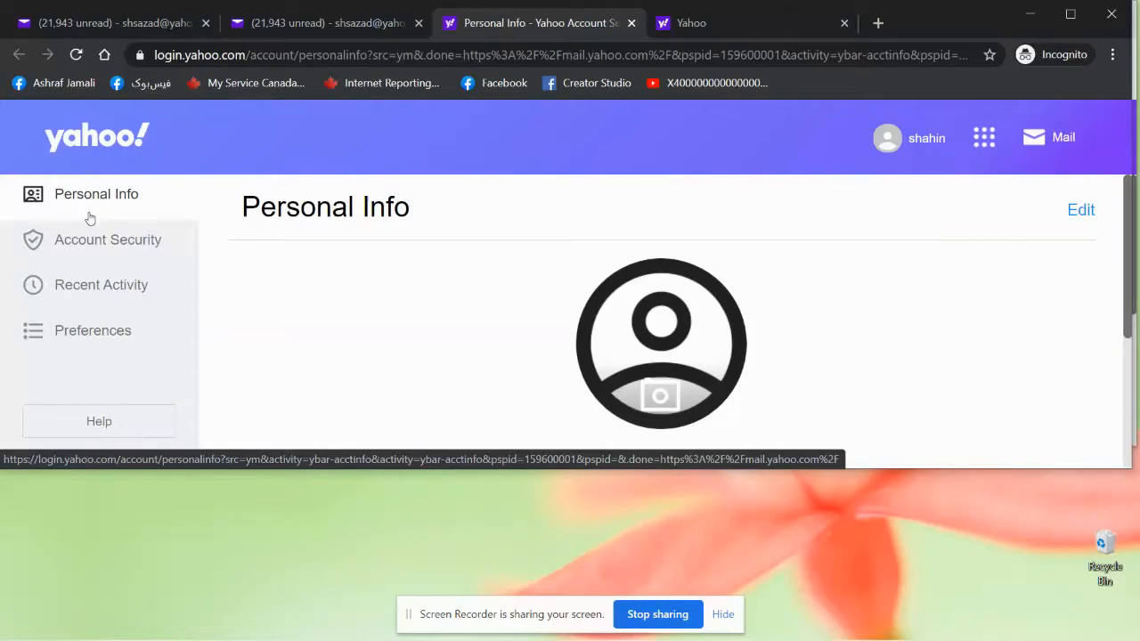
pyautogui.moveTo(107, 239)
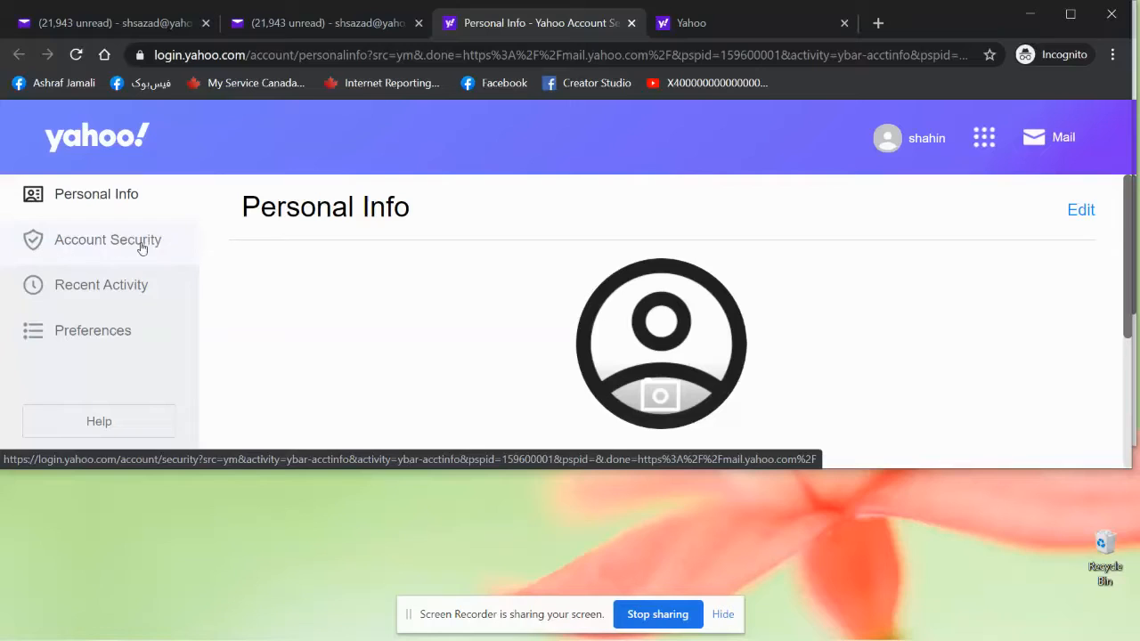
# Go to Account Security and Change password again, landing on the 'Get rid of your password' screen
pyautogui.click(106, 239)
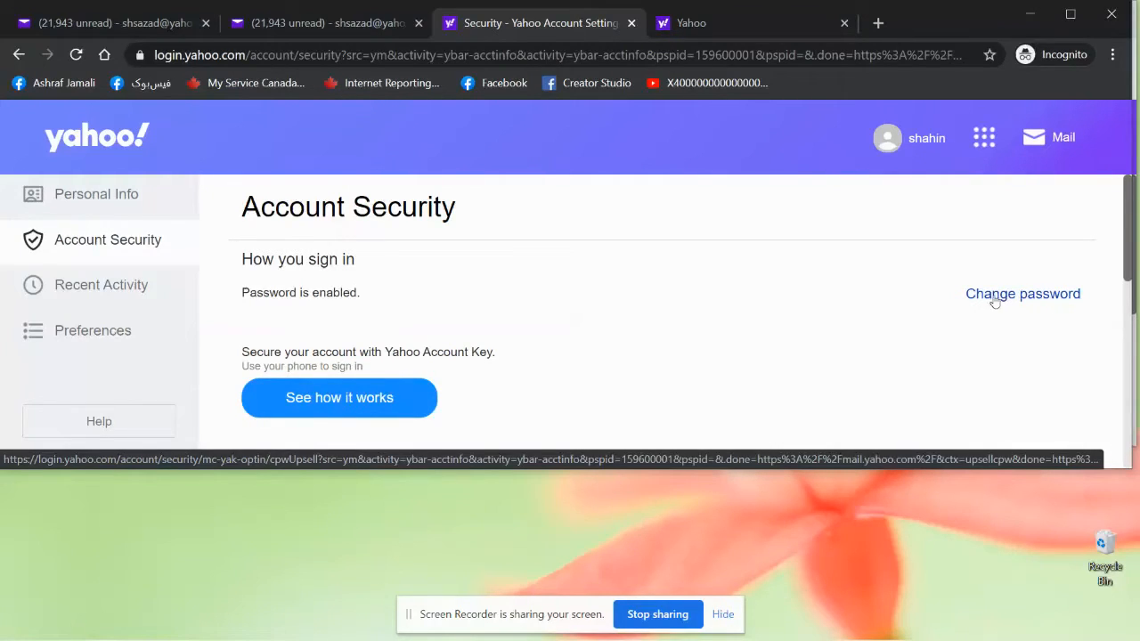
pyautogui.click(1023, 294)
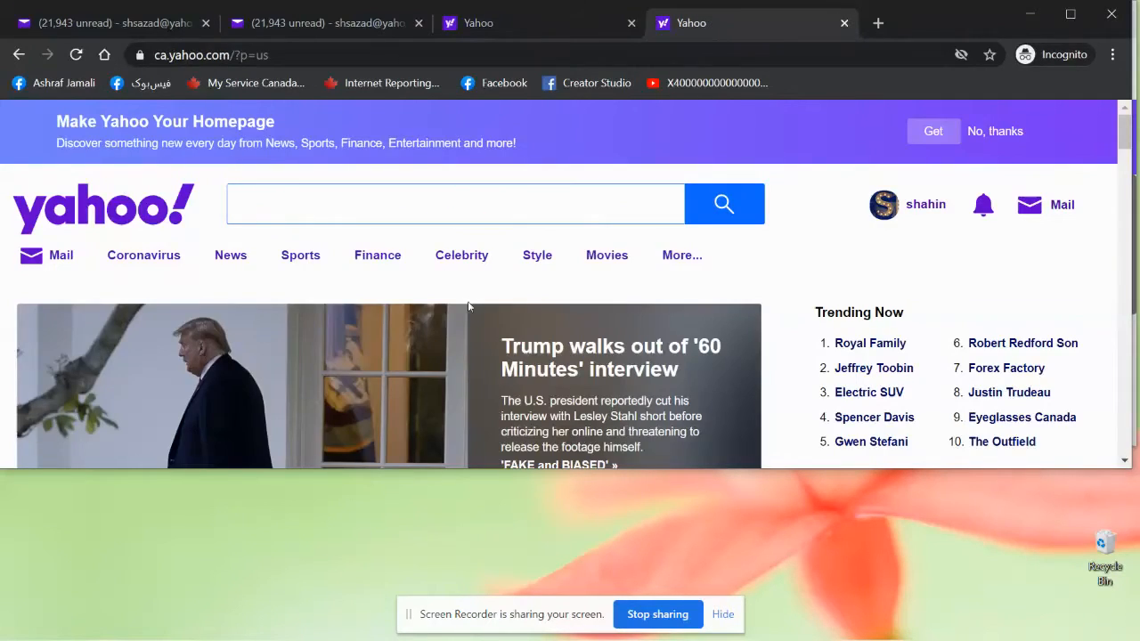
# From the Yahoo homepage profile menu, choose Manage Accounts to list the signed-in account
pyautogui.click(455, 203)
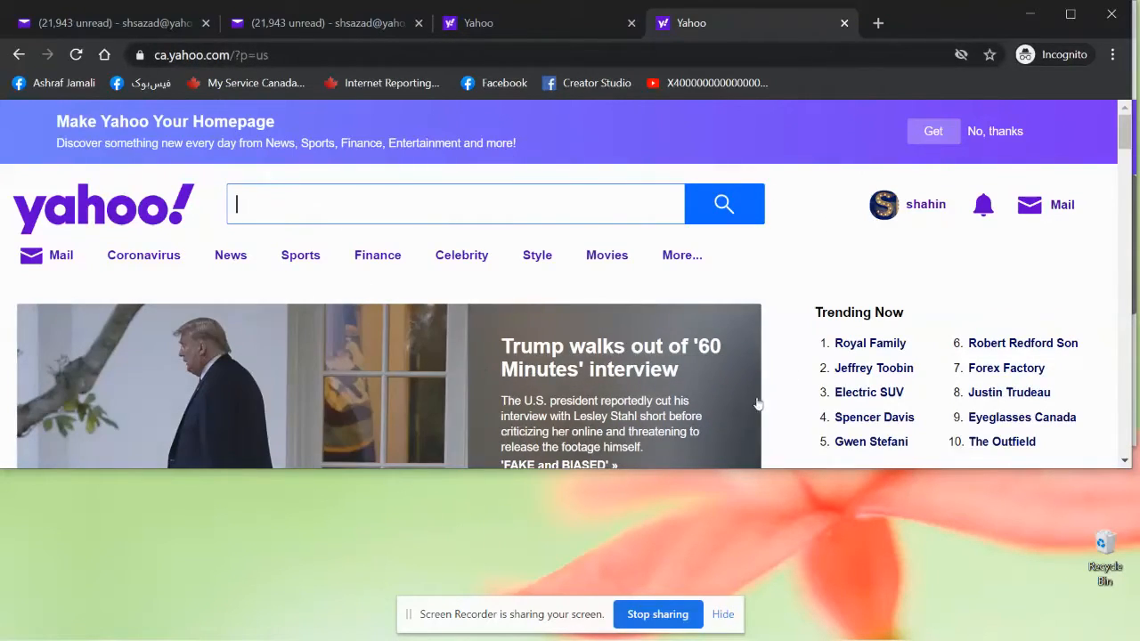
pyautogui.moveTo(431, 261)
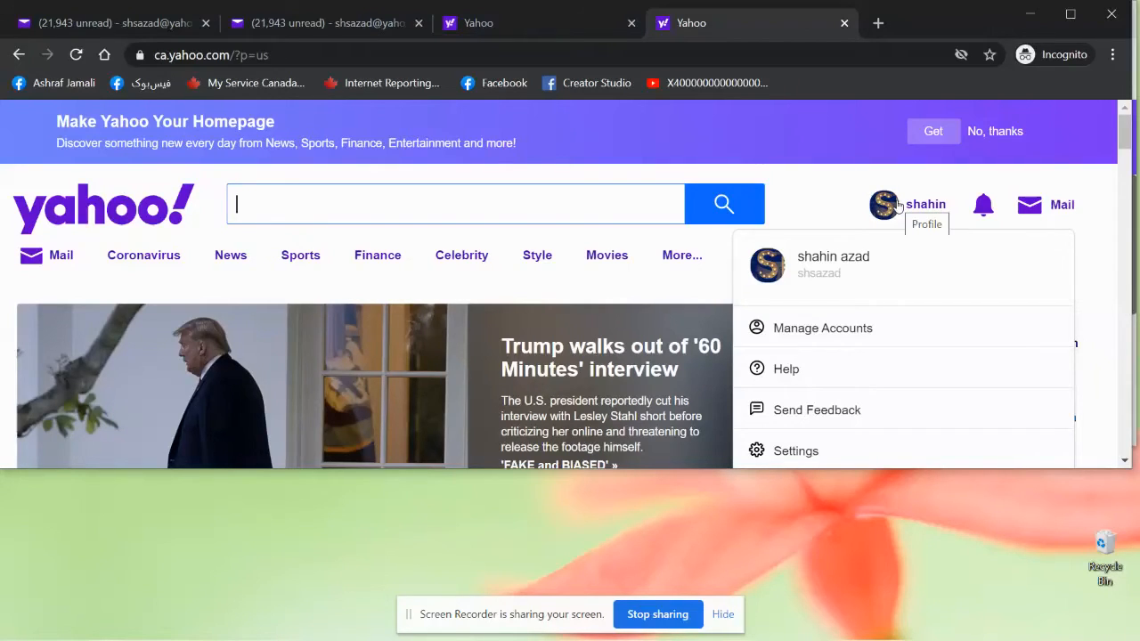
pyautogui.click(884, 203)
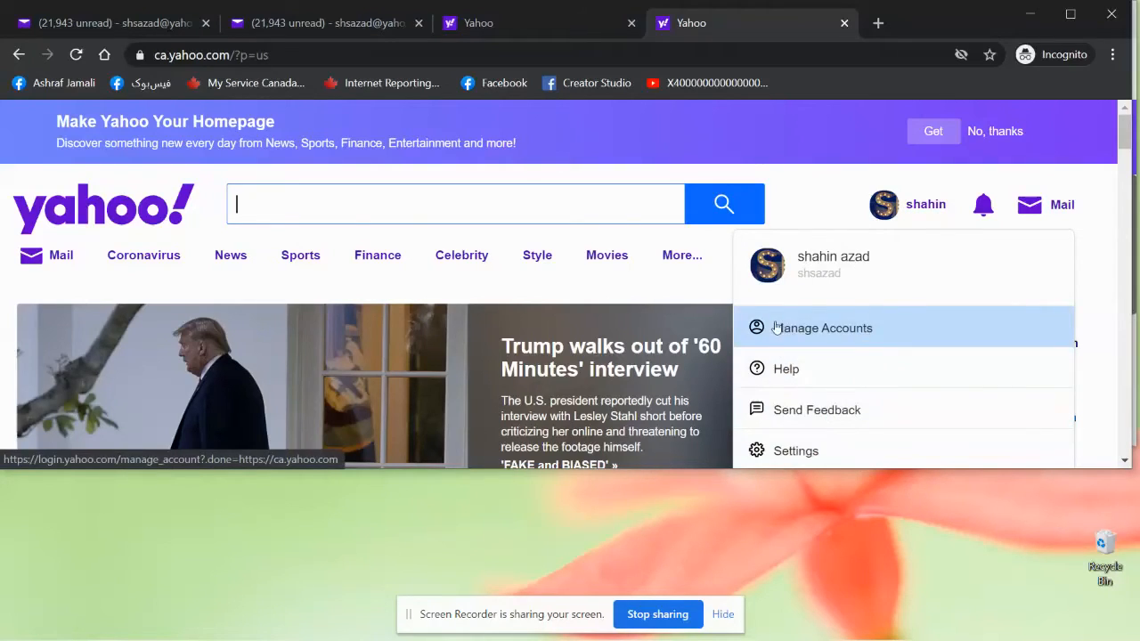
pyautogui.moveTo(835, 340)
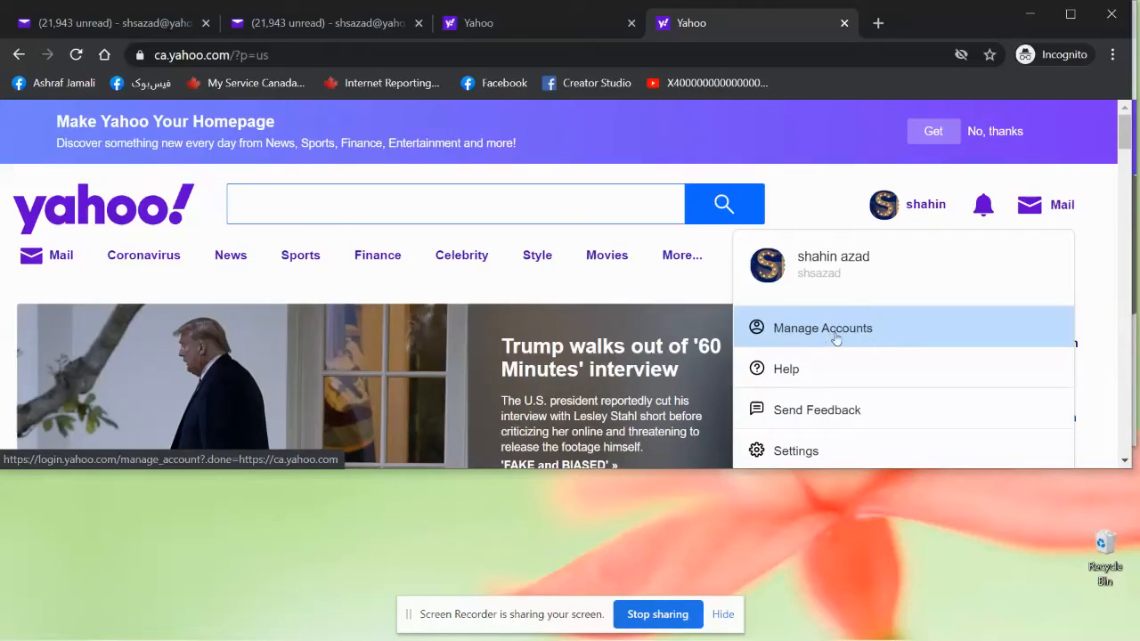
pyautogui.click(823, 328)
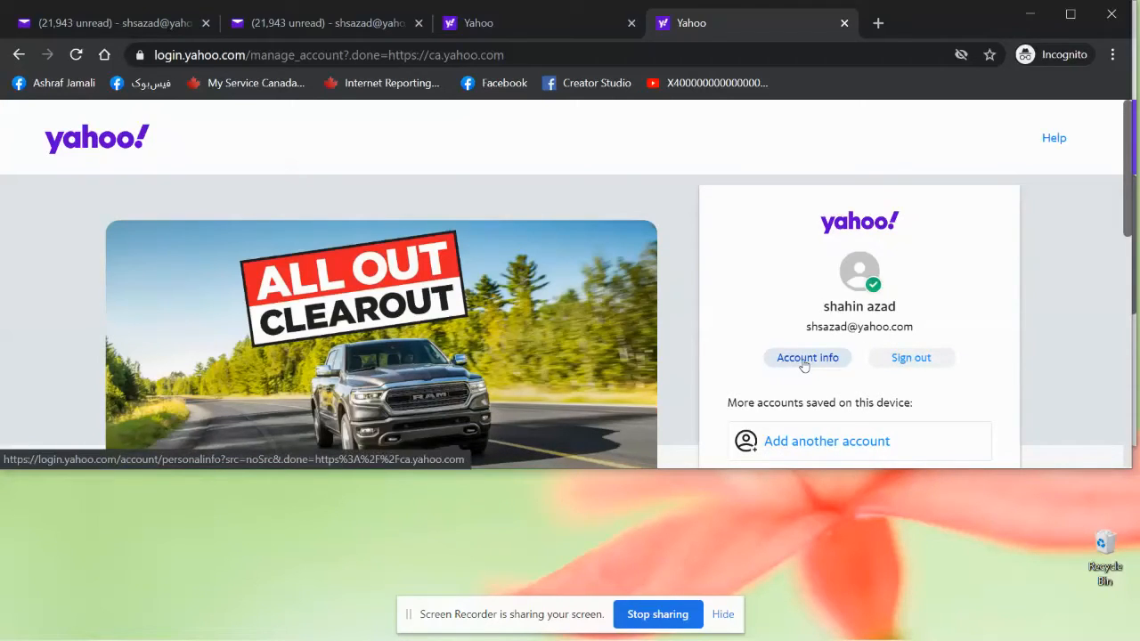
# Via Account info and Account Security, confirm the re-entered password and choose Change password
pyautogui.click(805, 356)
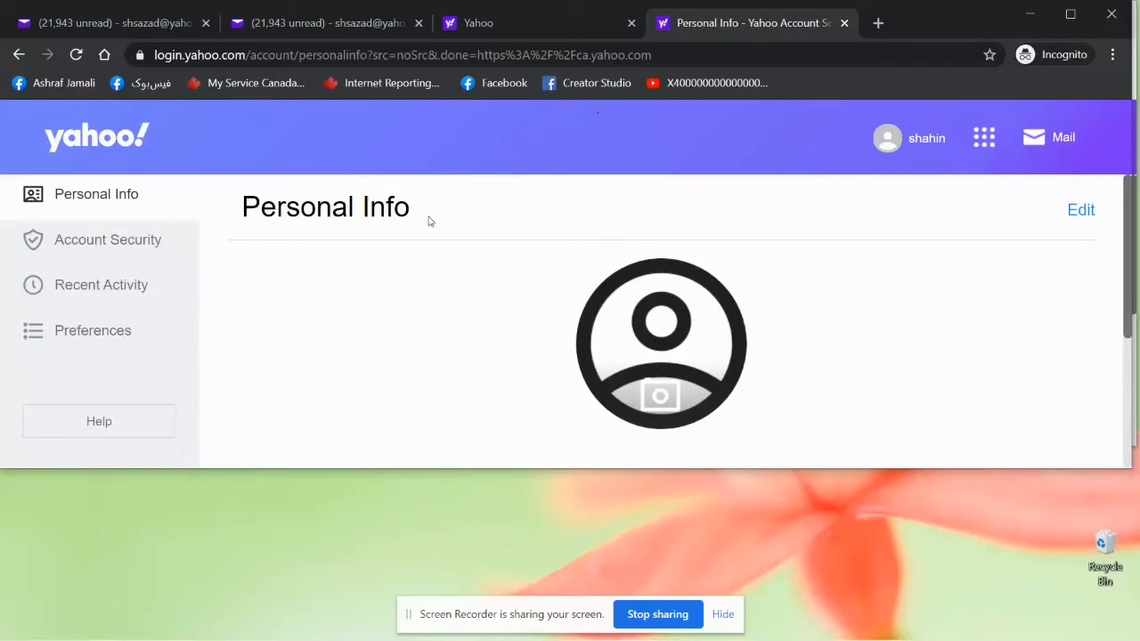
pyautogui.moveTo(107, 238)
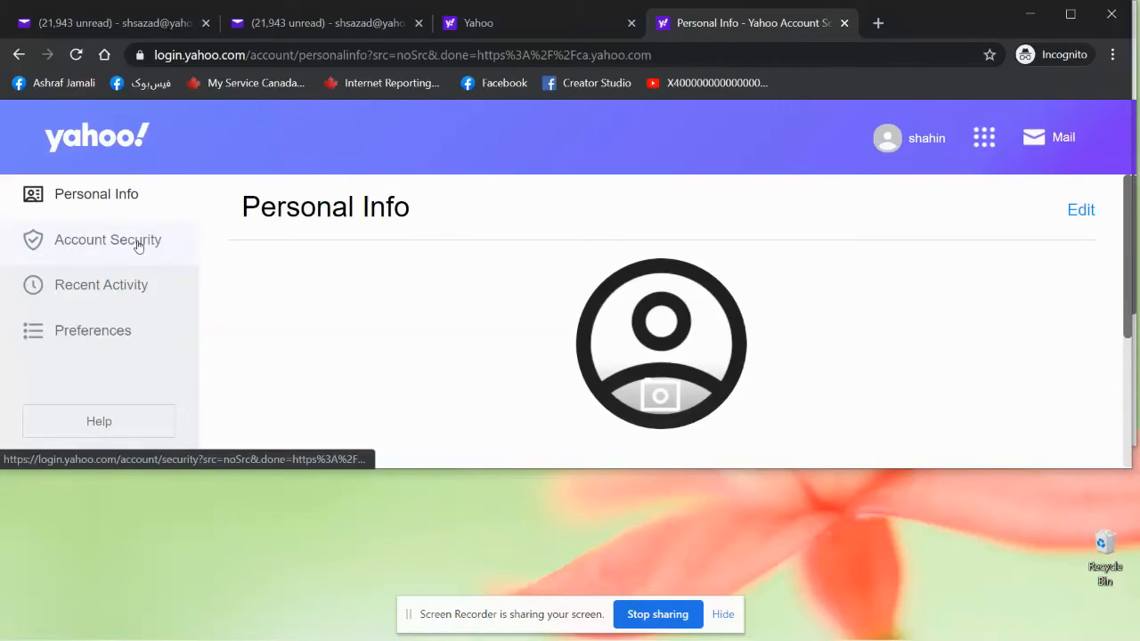
pyautogui.moveTo(107, 174)
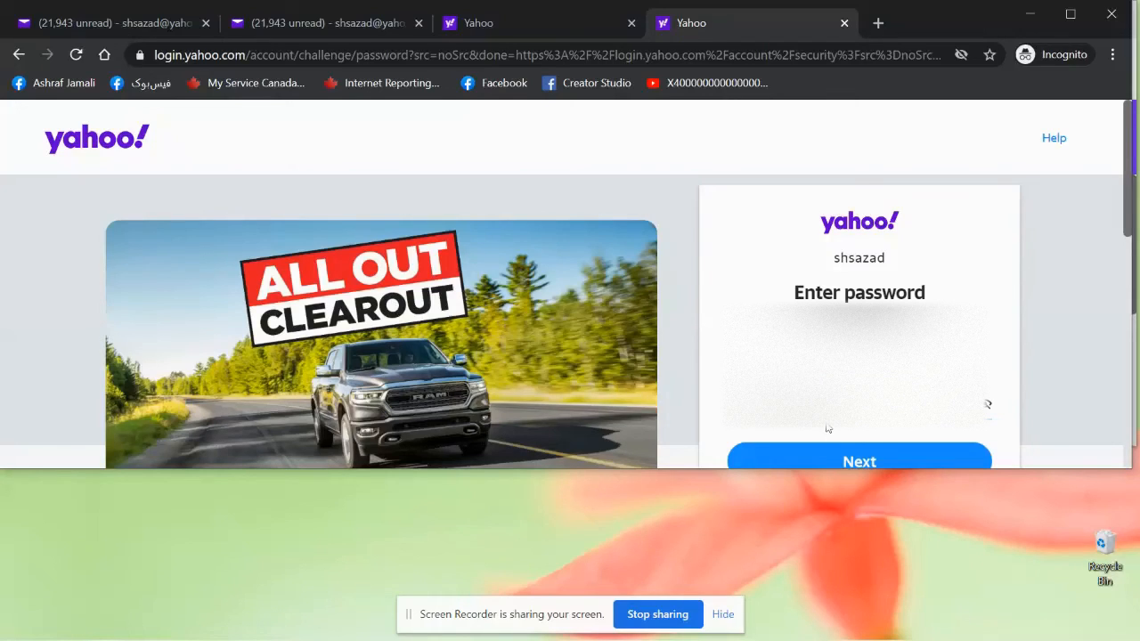
pyautogui.click(858, 462)
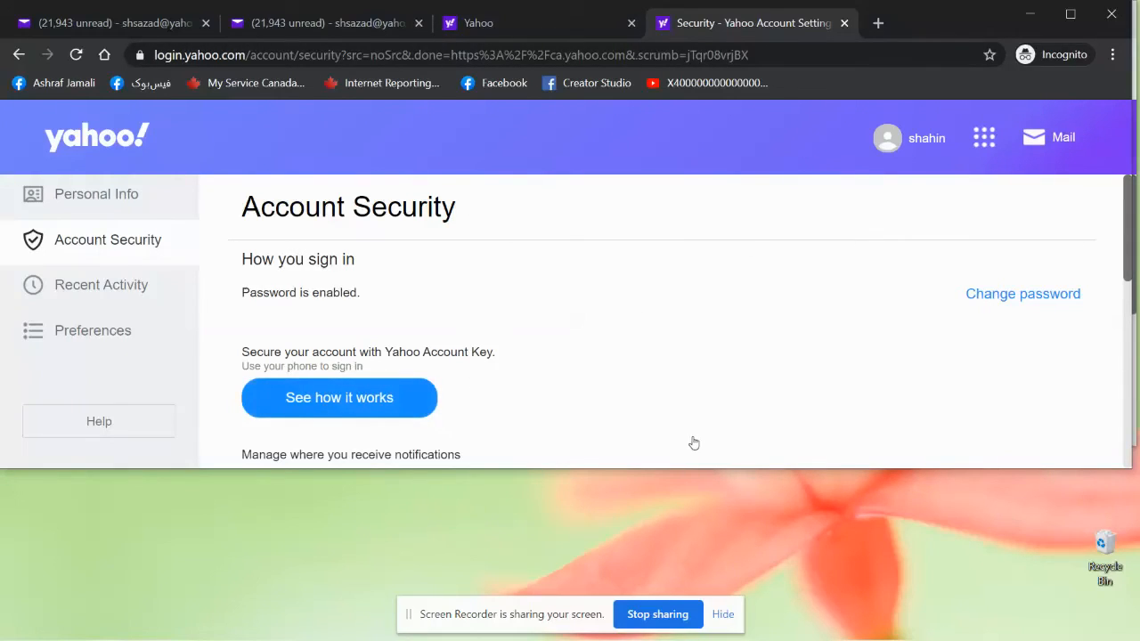
pyautogui.click(1023, 292)
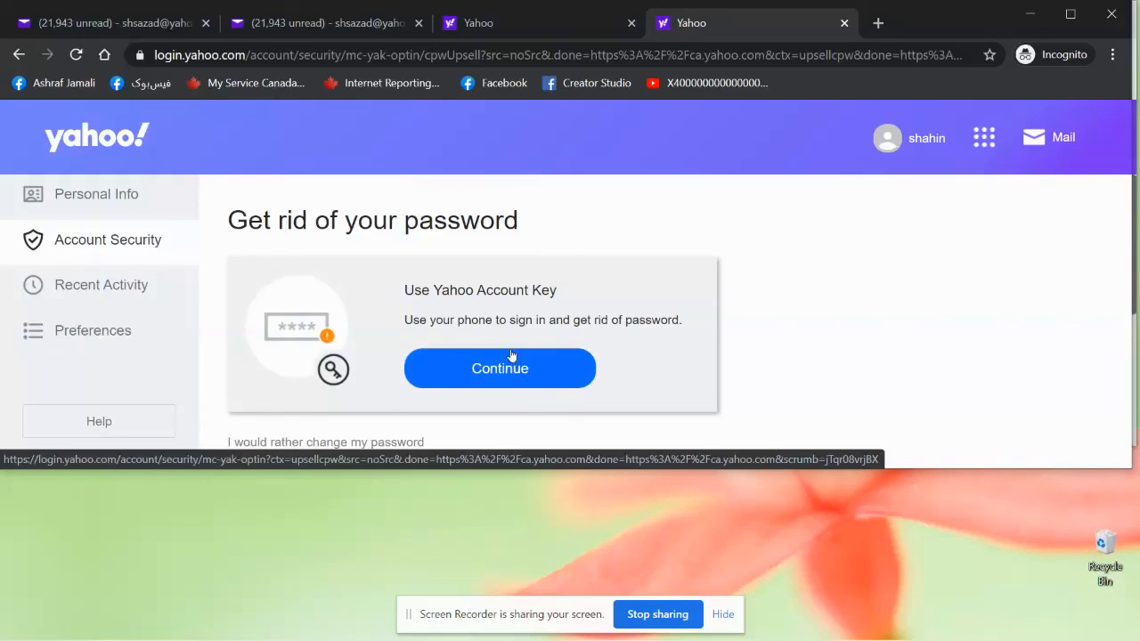
pyautogui.moveTo(770, 267)
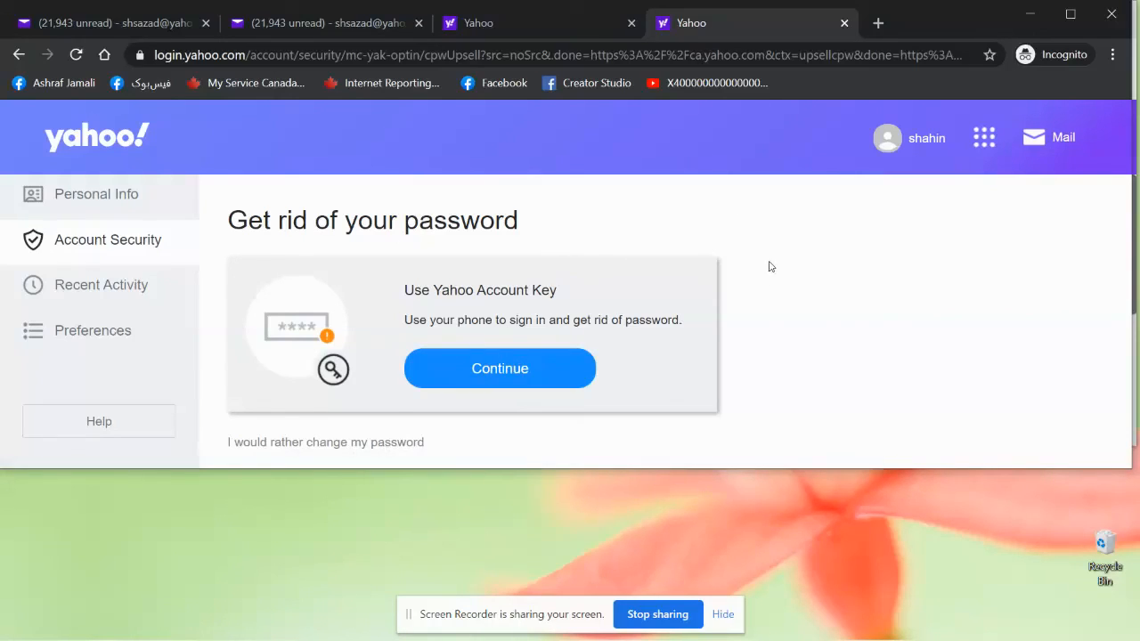